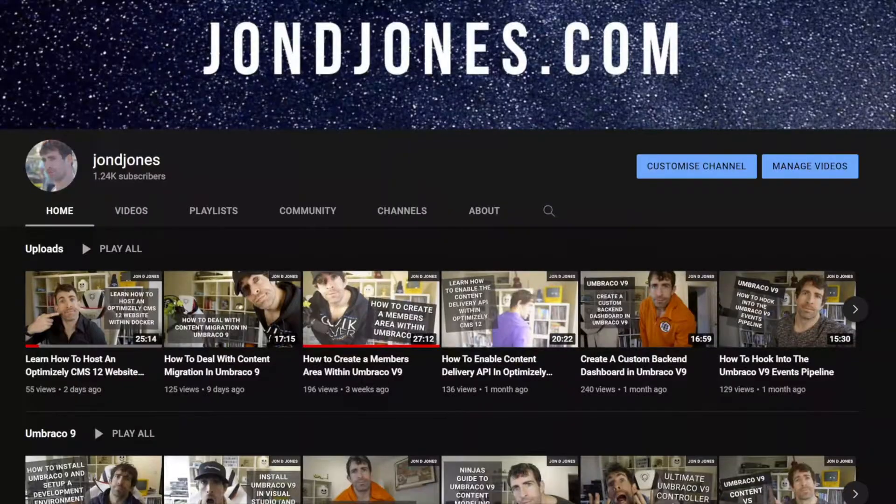
- Scroll down the YouTube channel page before moving to an empty test.json in VS Code
scroll("down", 3)
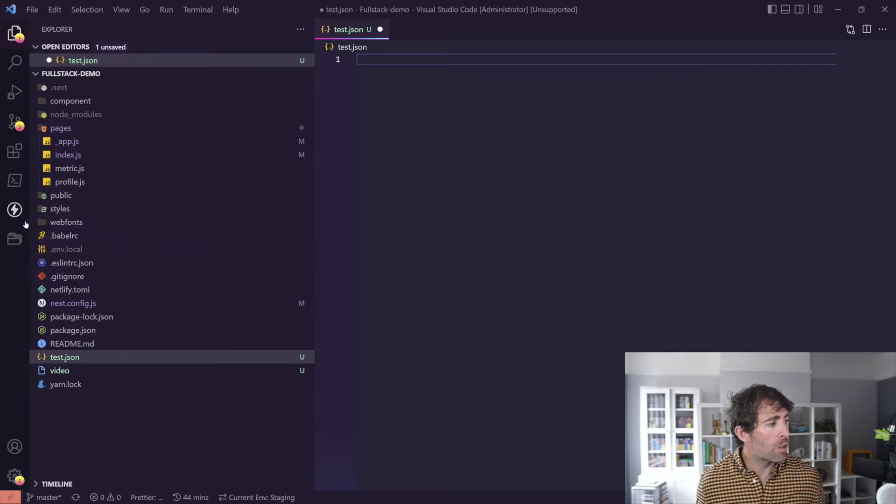
- Paste the Thunder Client welcome response body into test.json
left_click(15, 209)
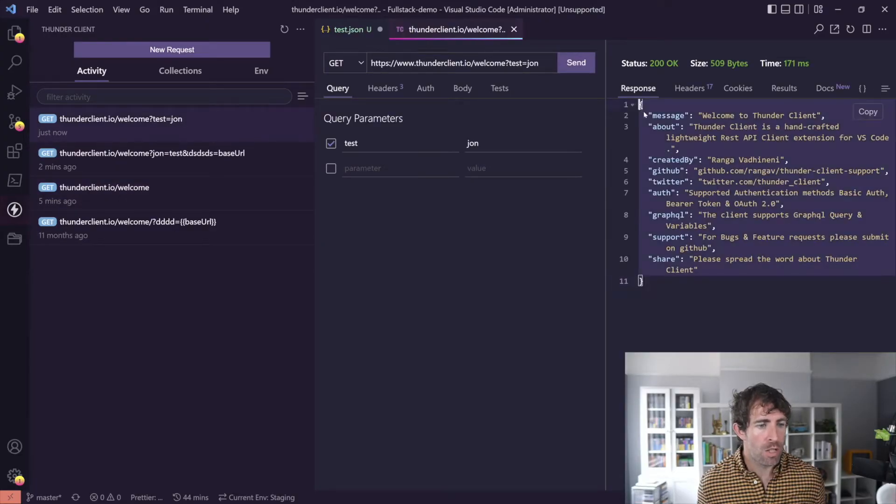
left_click(15, 33)
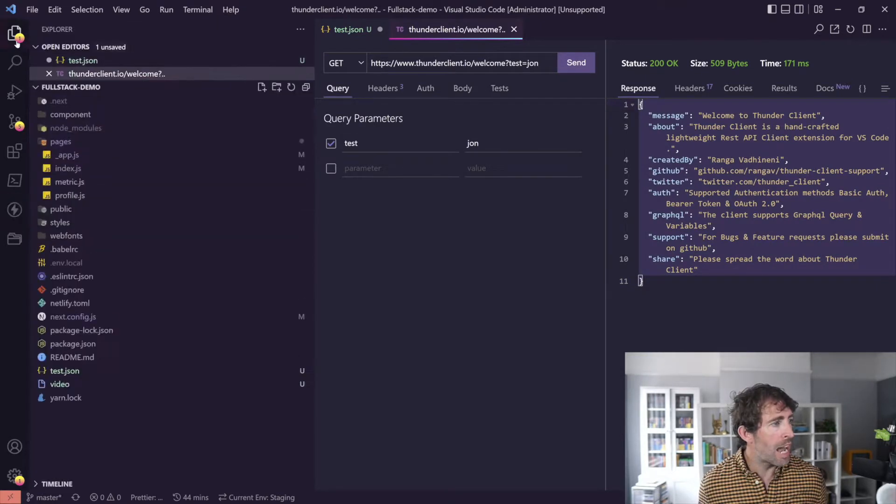
left_click(513, 29)
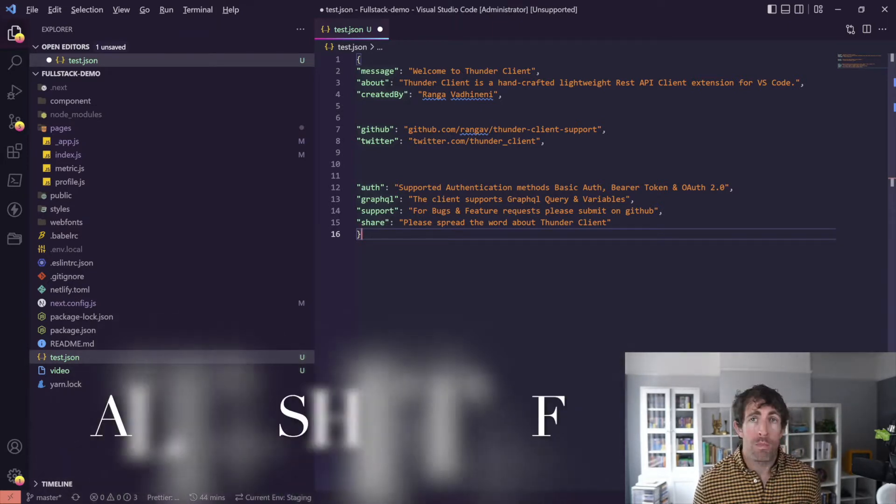
- Format test.json with Alt+Shift+F and replace it with the New York distance-matrix JSON
key("alt+shift+f")
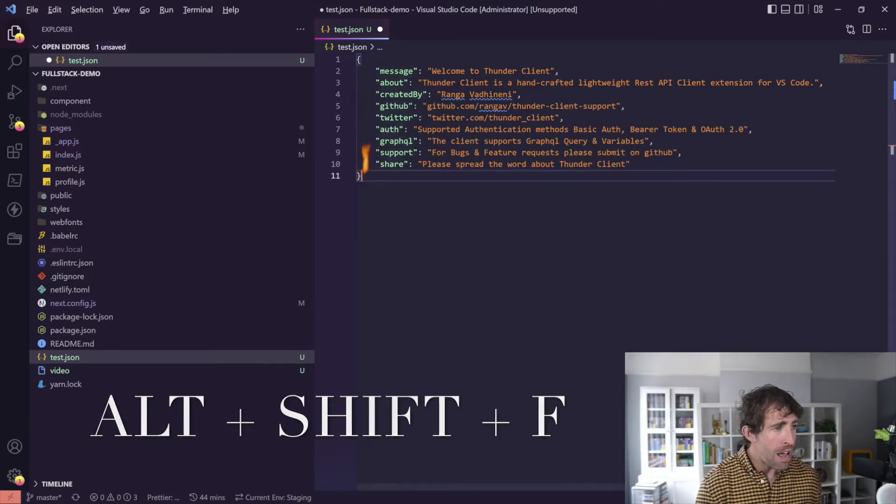
key("Alt+Shift+F")
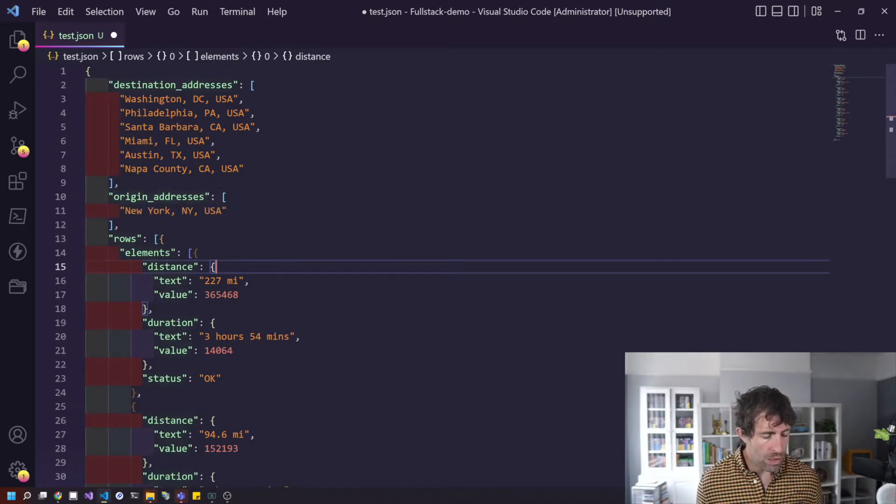
- Run 'Open in json viewer' from the Command Palette to view test.json's distance data
key("Ctrl+f")
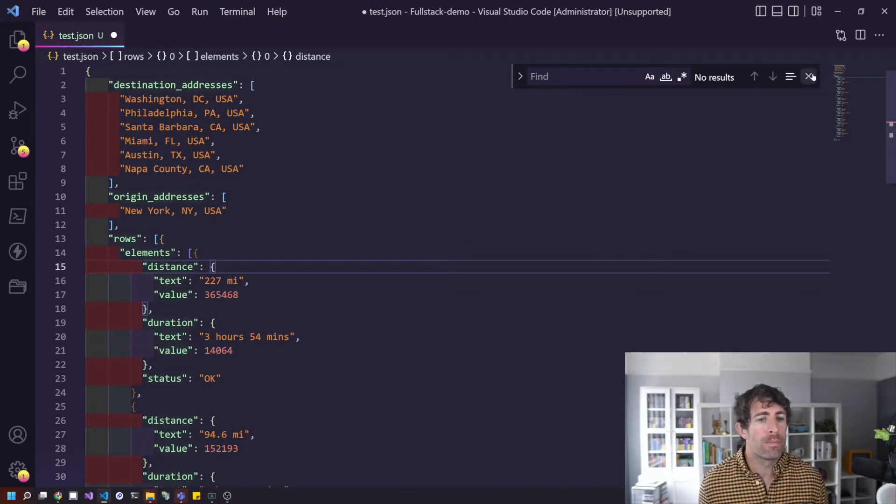
left_click(810, 77)
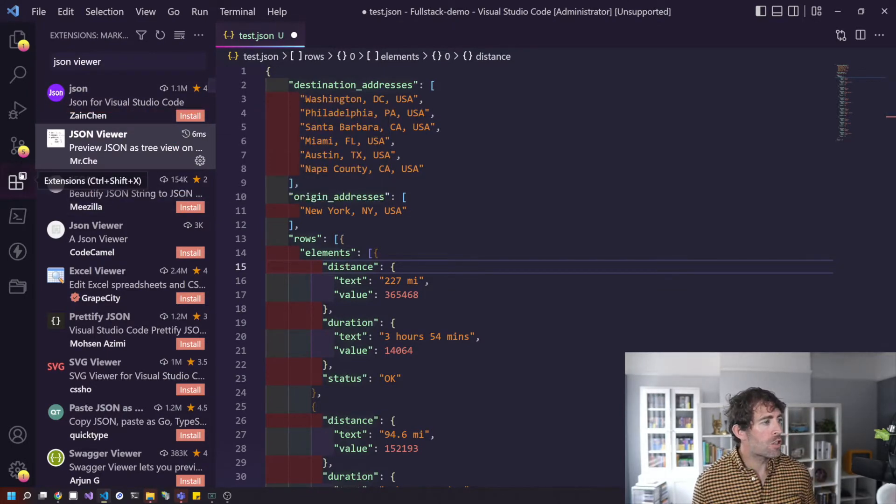
left_click(145, 11)
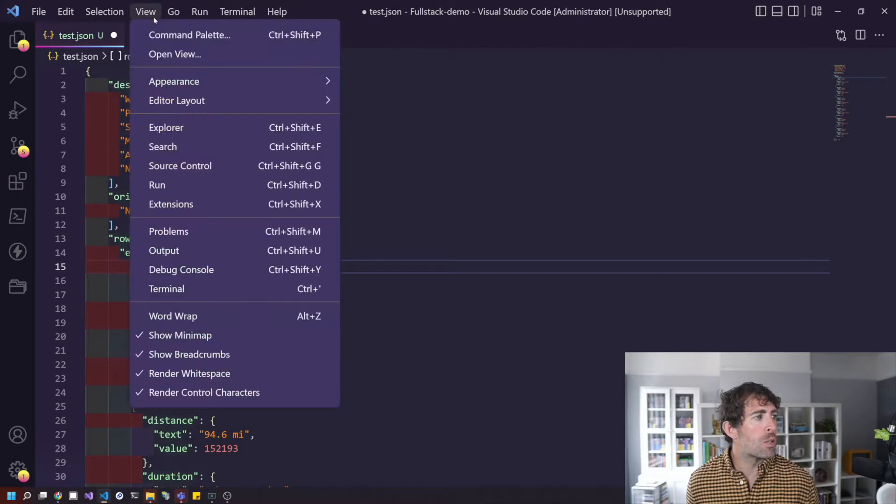
left_click(189, 35)
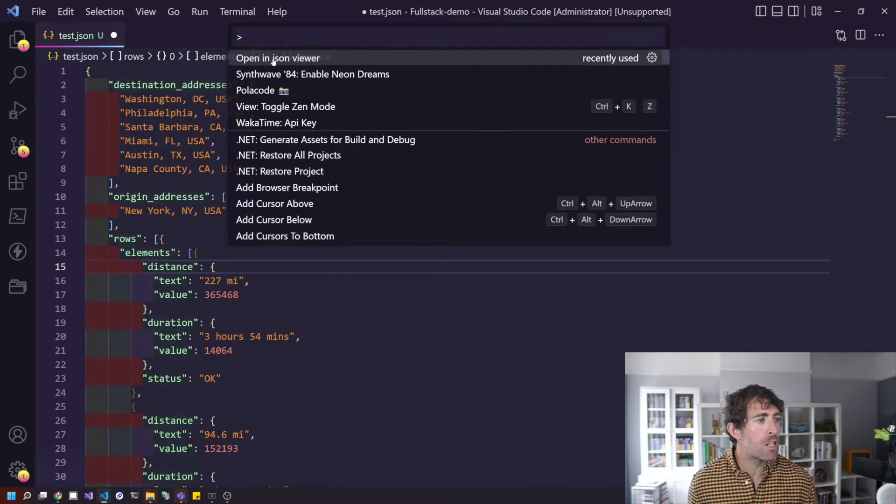
left_click(278, 58)
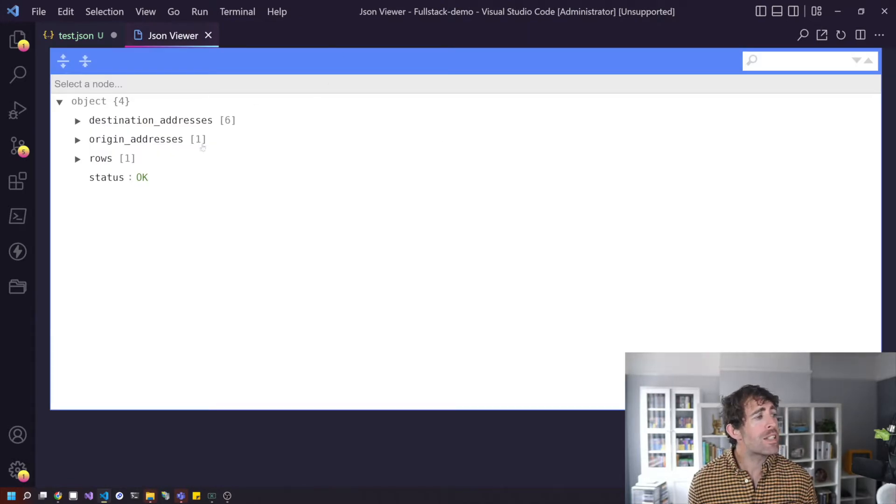
mouse_move(326, 163)
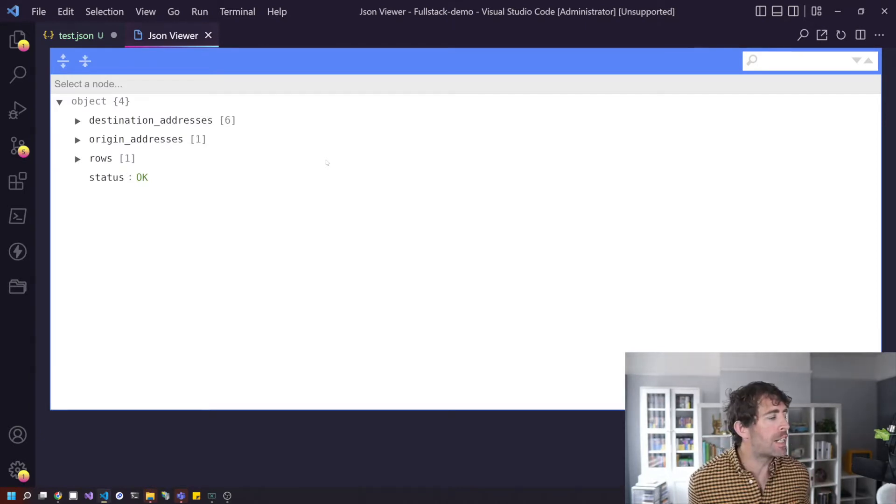
- Expand and collapse the JSON tree nodes, then search the tree for 'new y'
left_click(63, 61)
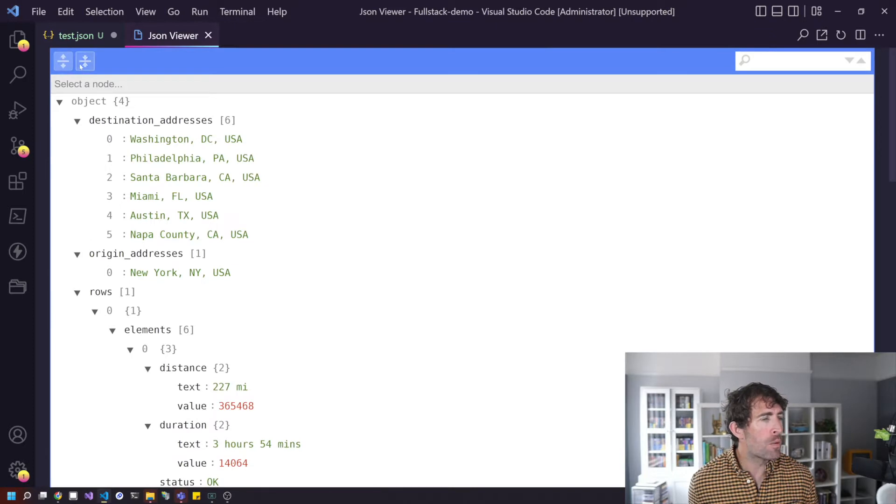
left_click(85, 60)
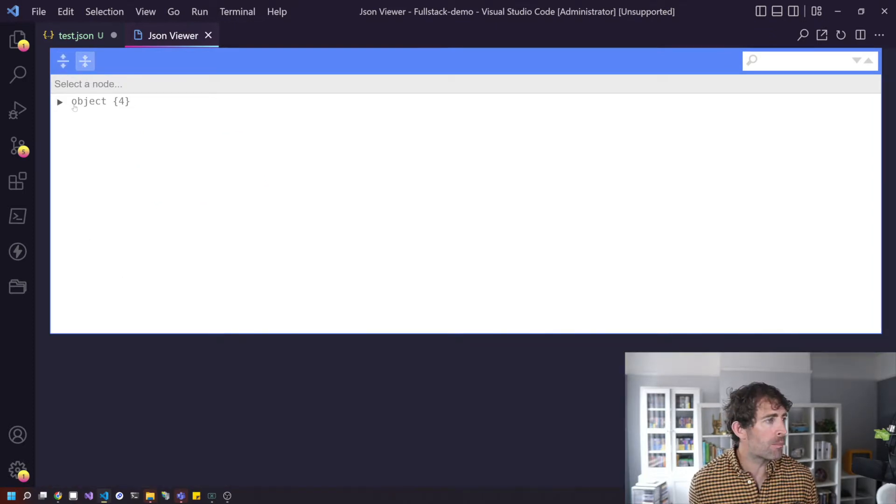
left_click(59, 102)
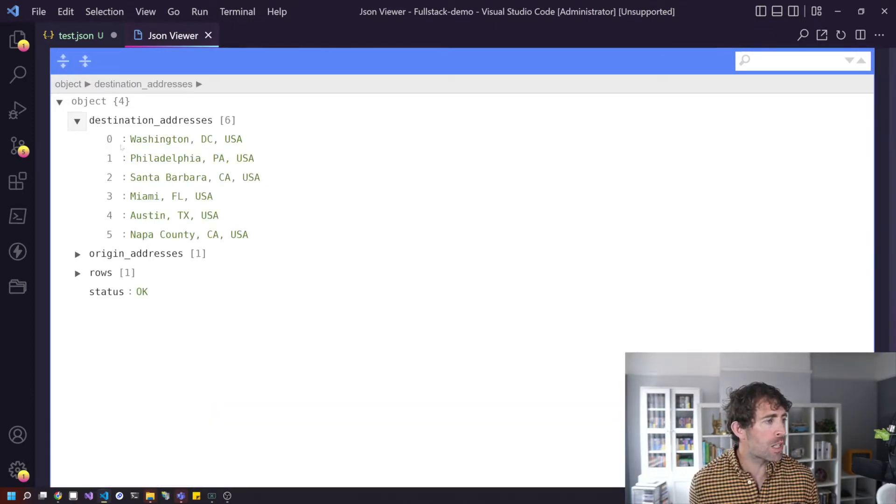
left_click(59, 101)
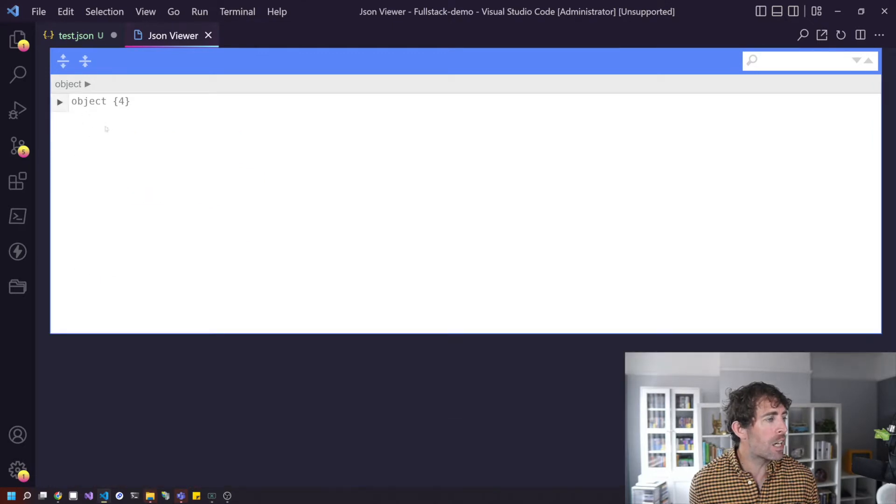
left_click(806, 60)
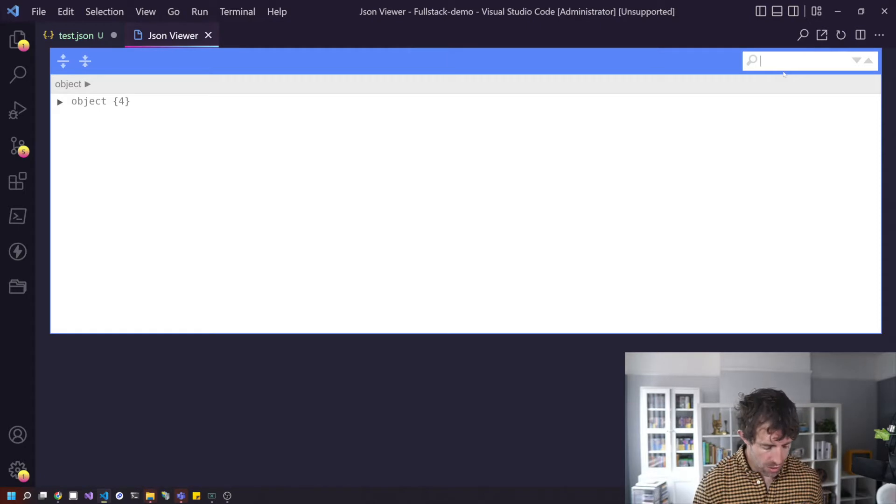
type("new y")
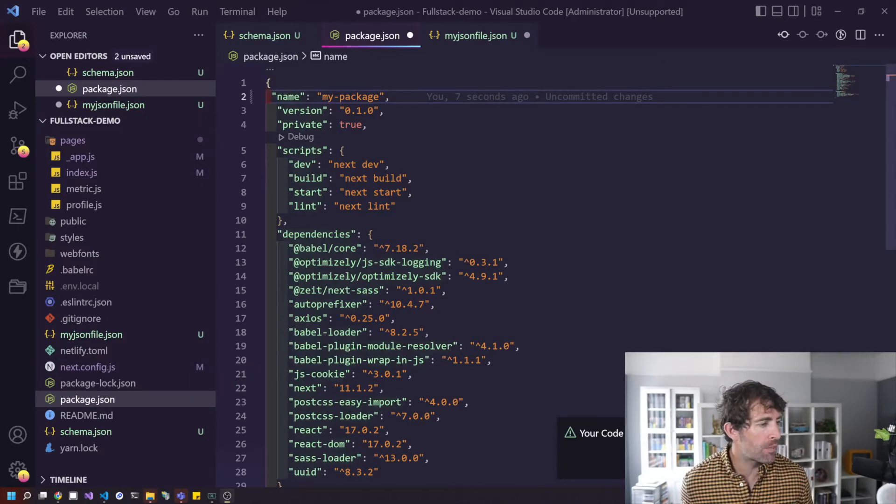
- Clear package.json's name value to trigger validation, then retype it as 'package'
double_click(287, 97)
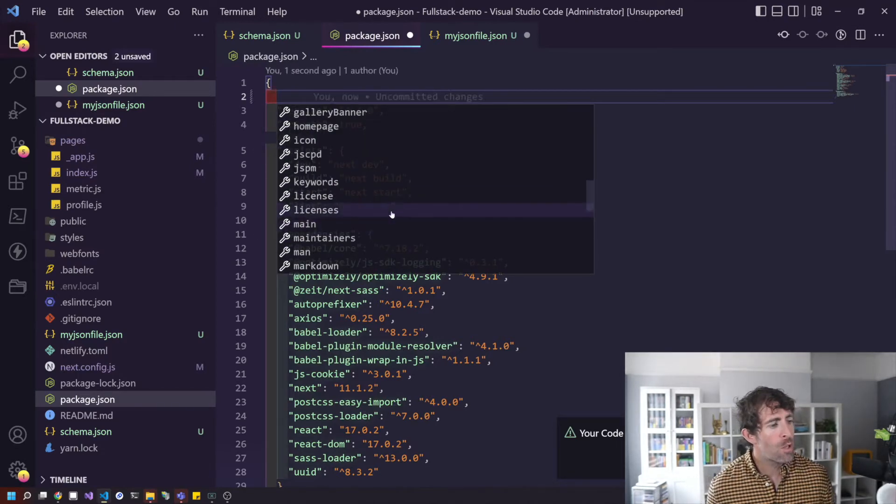
scroll("down", 3)
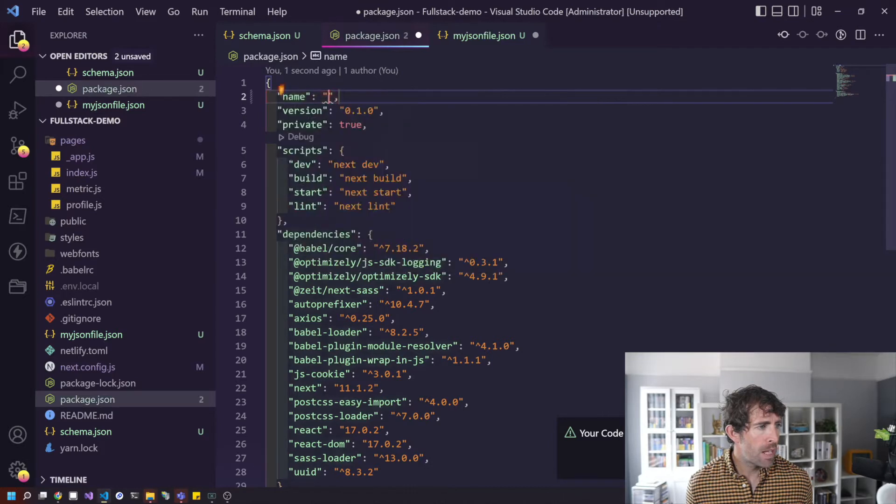
mouse_move(329, 96)
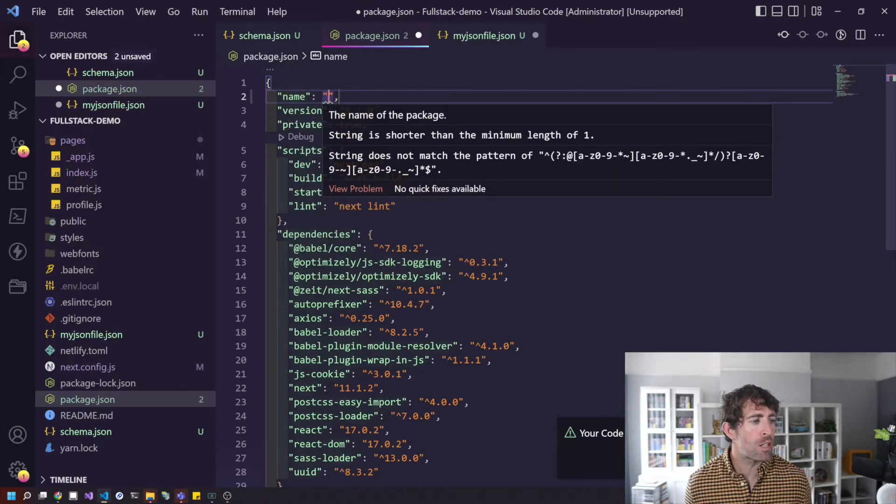
type("p")
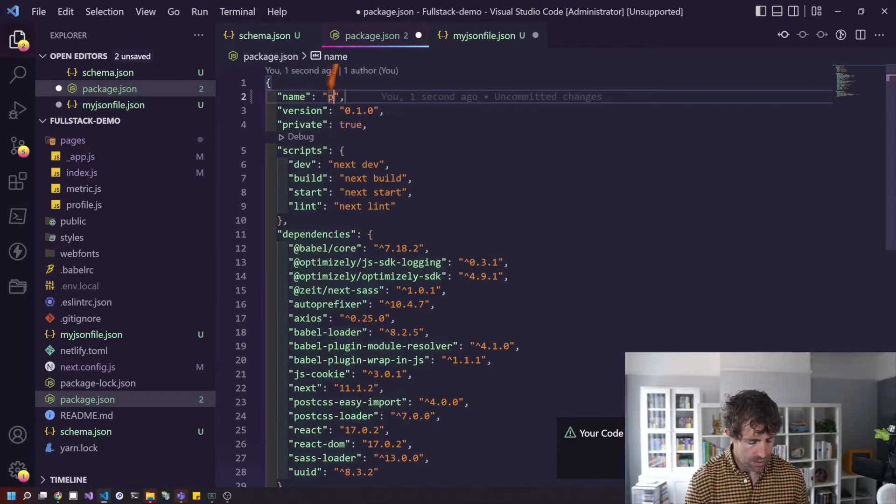
type("ackage")
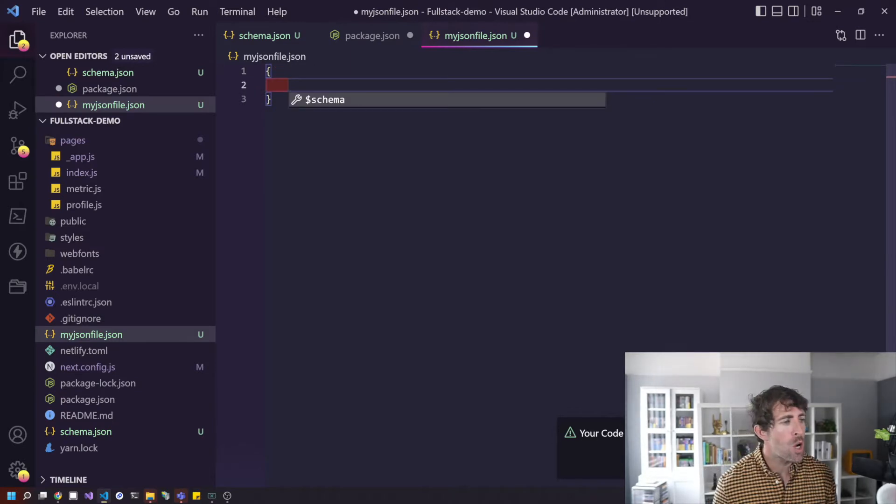
type("\"$schema\":")
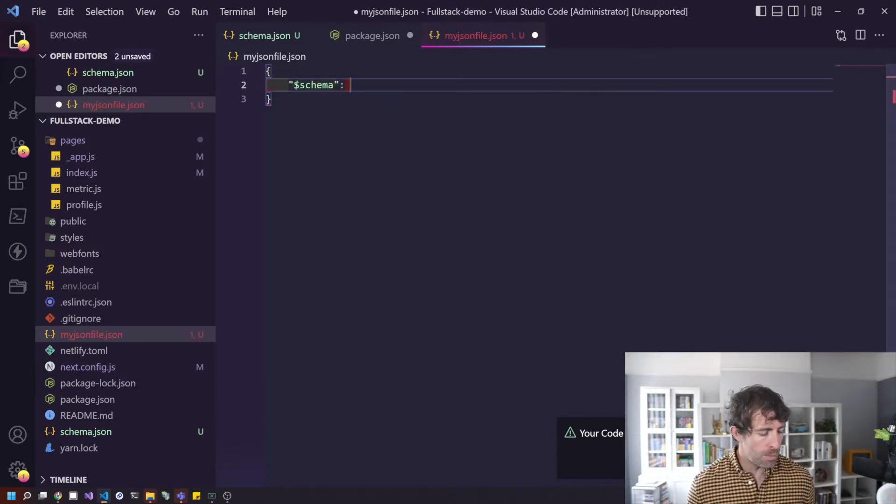
type("\"")
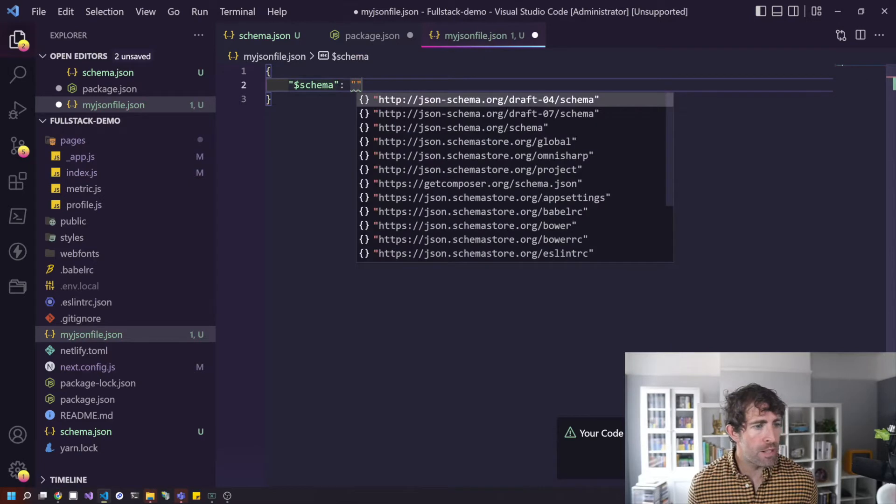
mouse_move(671, 109)
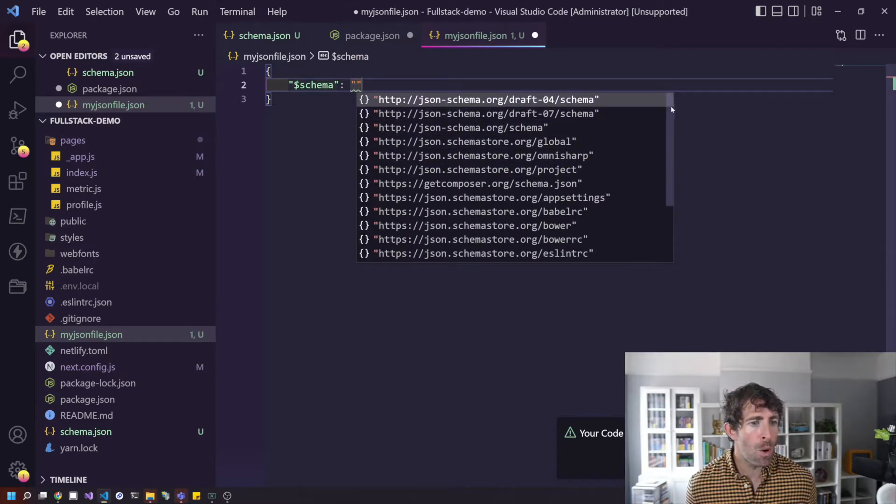
scroll("down", 3)
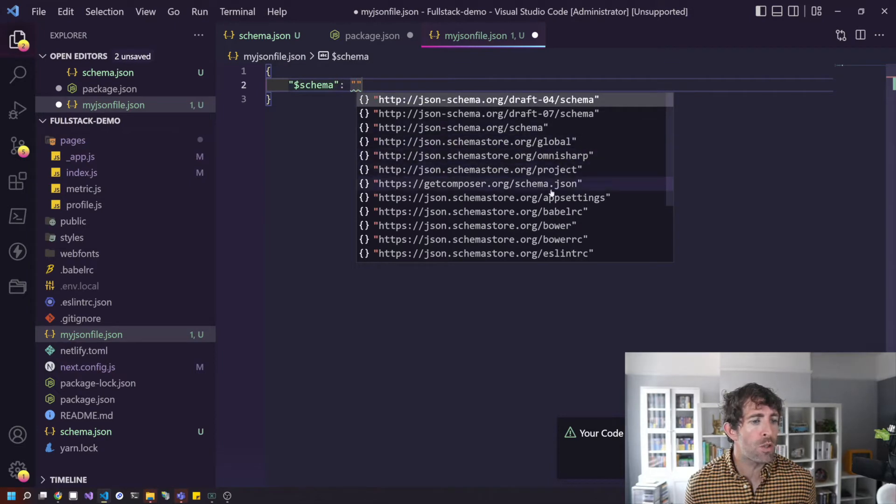
scroll("down", 3)
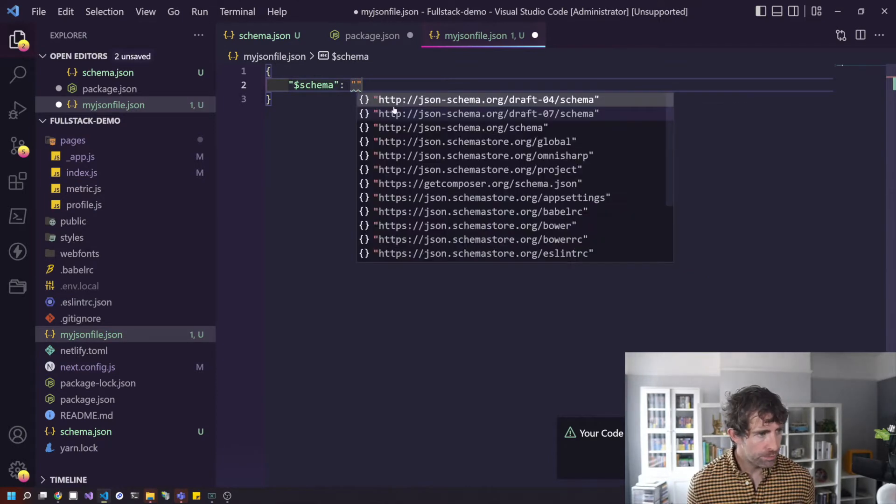
scroll("down", 3)
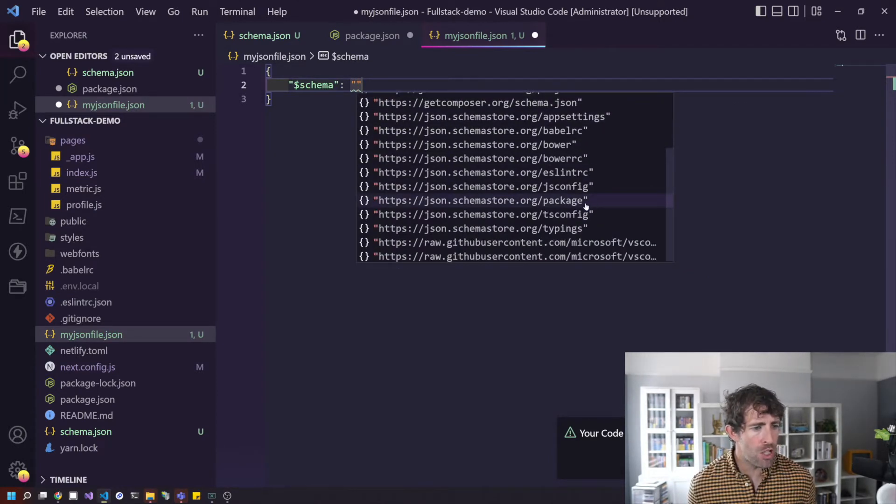
left_click(480, 201)
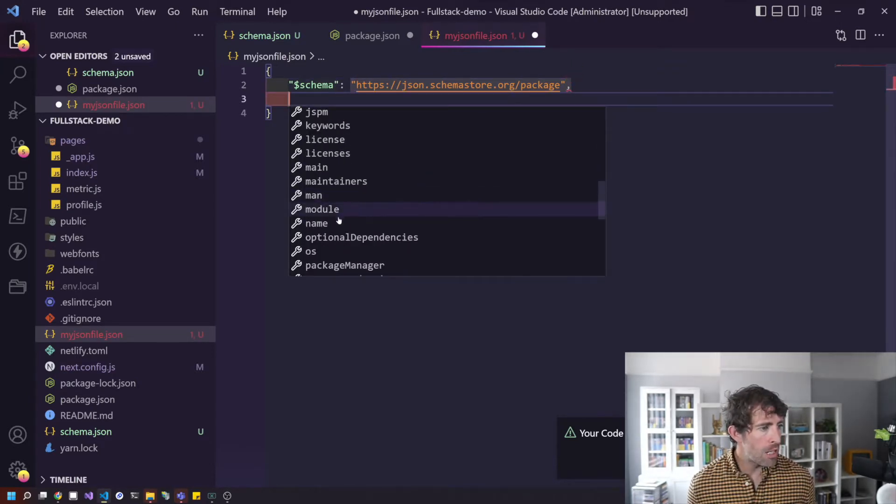
left_click(316, 223)
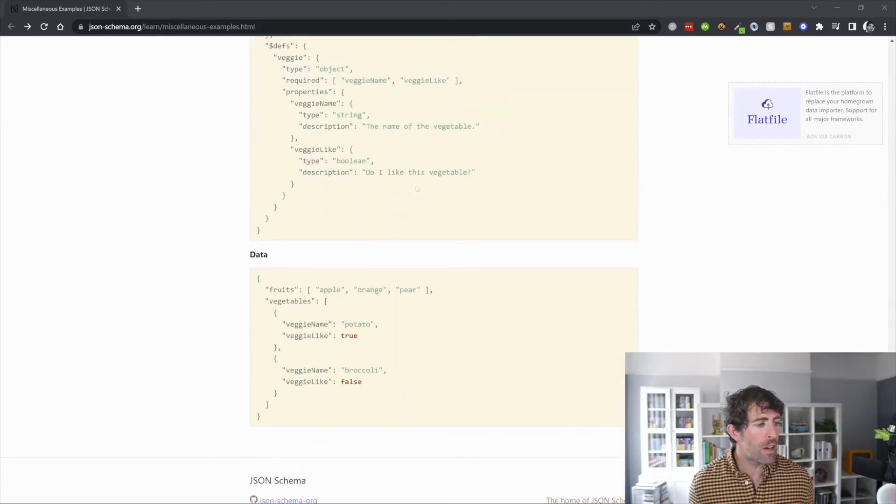
- Scroll the json-schema.org Miscellaneous Examples page to the veggie $defs and Data block
scroll("down", 3)
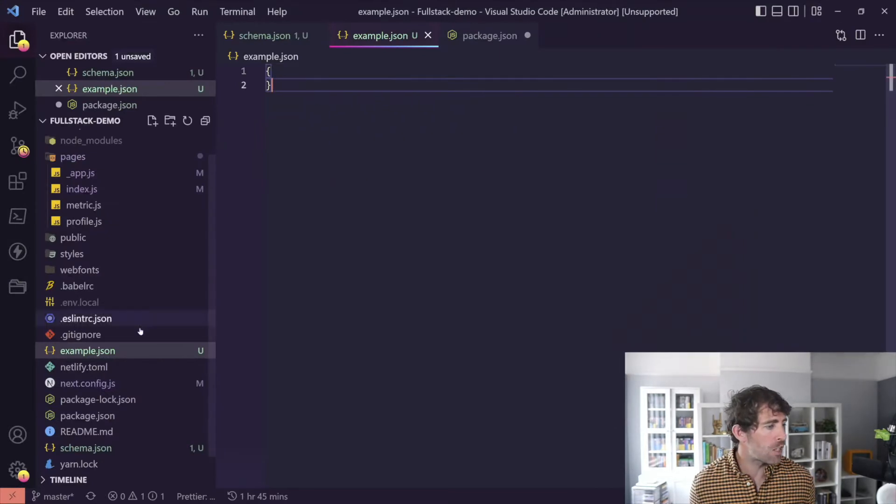
- Open schema.json and set its $schema to the draft-07 meta-schema
left_click(86, 448)
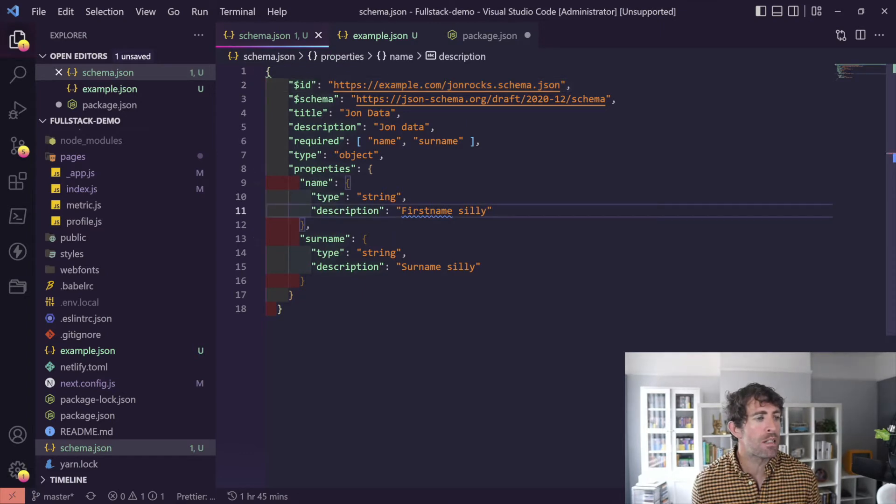
left_click(485, 85)
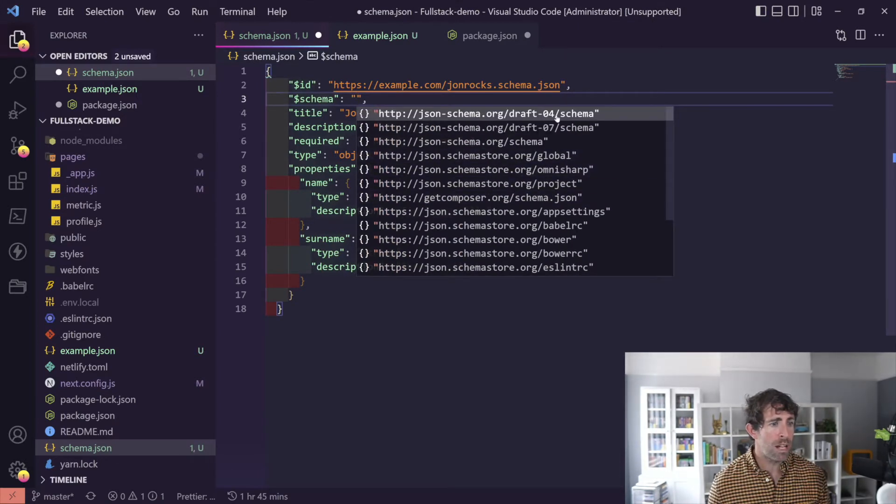
left_click(487, 127)
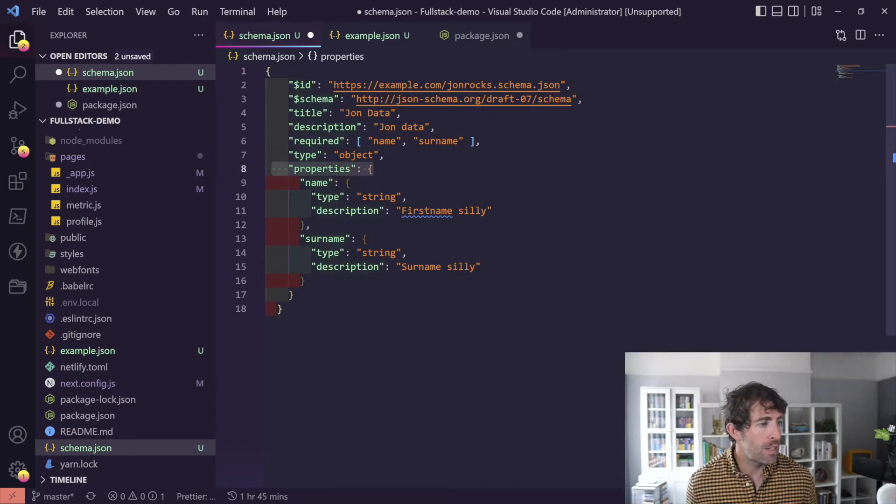
- Try other types for name via suggestions, keep it as string, and save schema.json
type("inte")
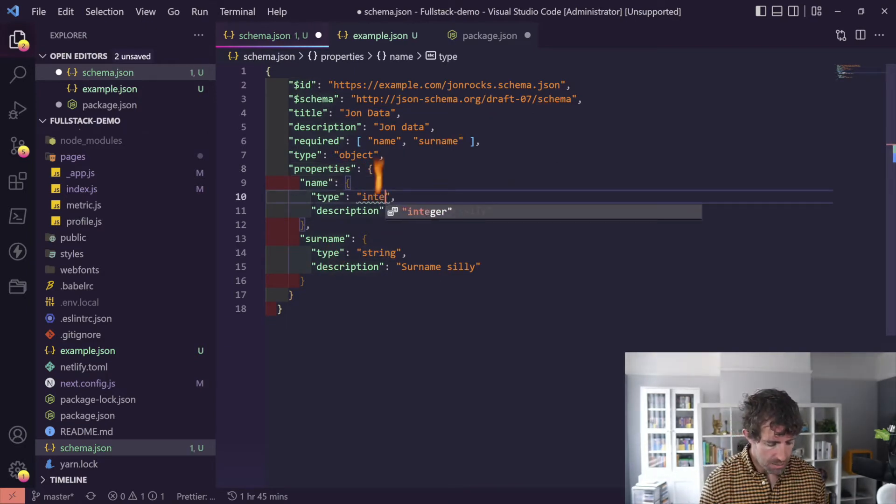
type("rg")
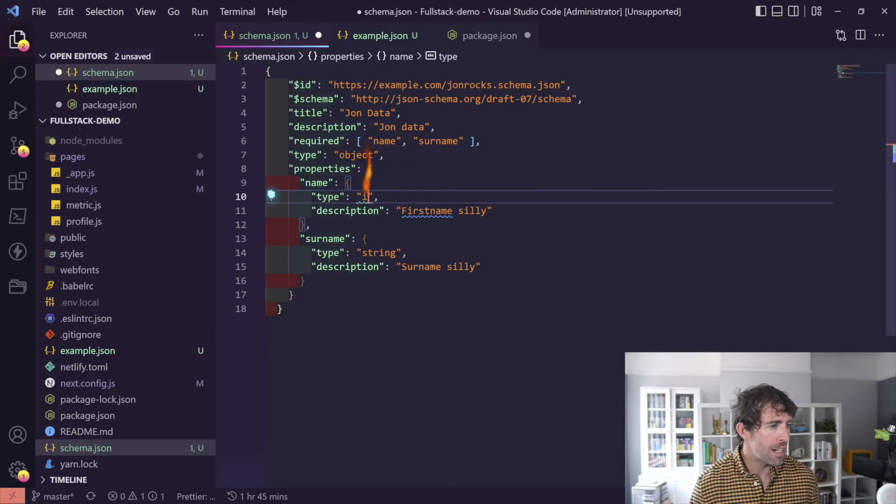
key("Backspace")
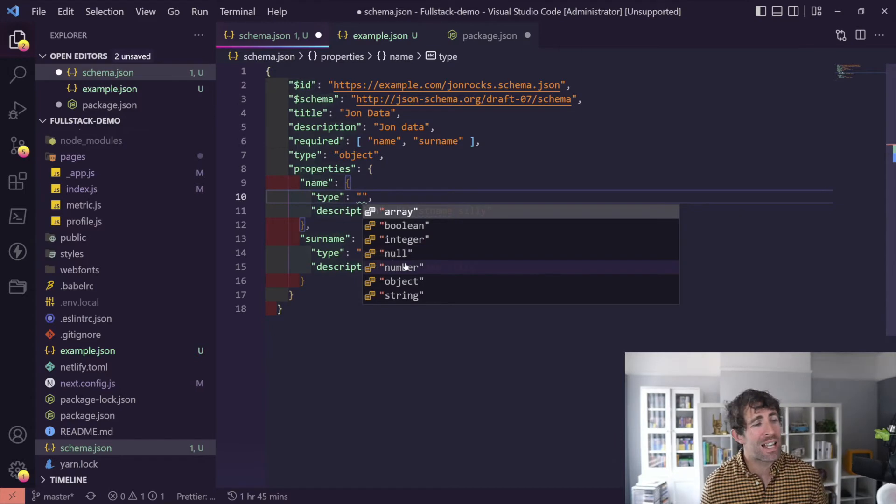
mouse_move(404, 239)
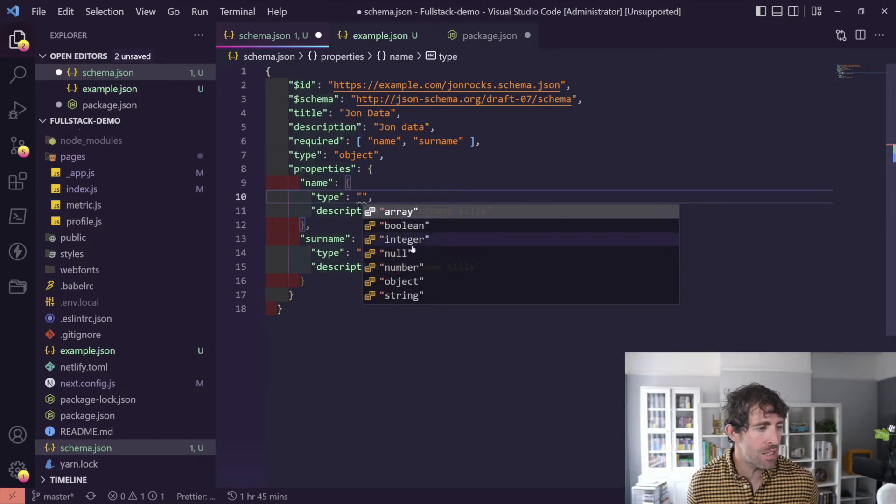
mouse_move(410, 295)
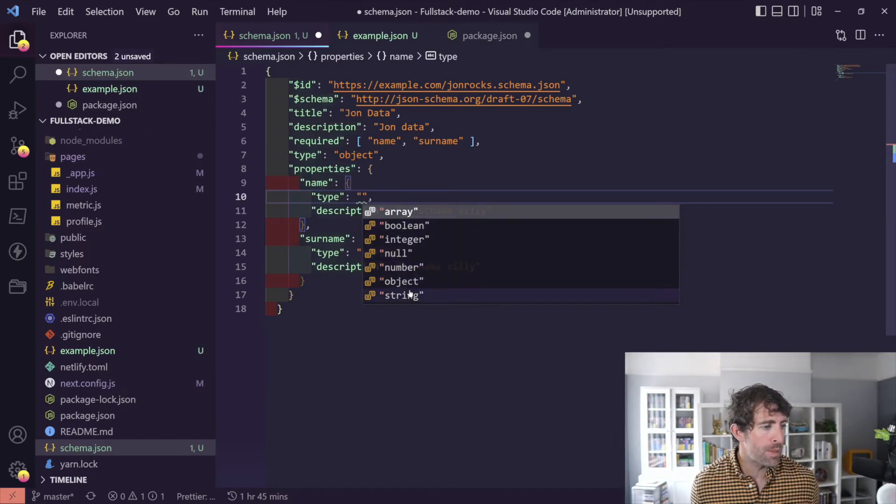
left_click(400, 295)
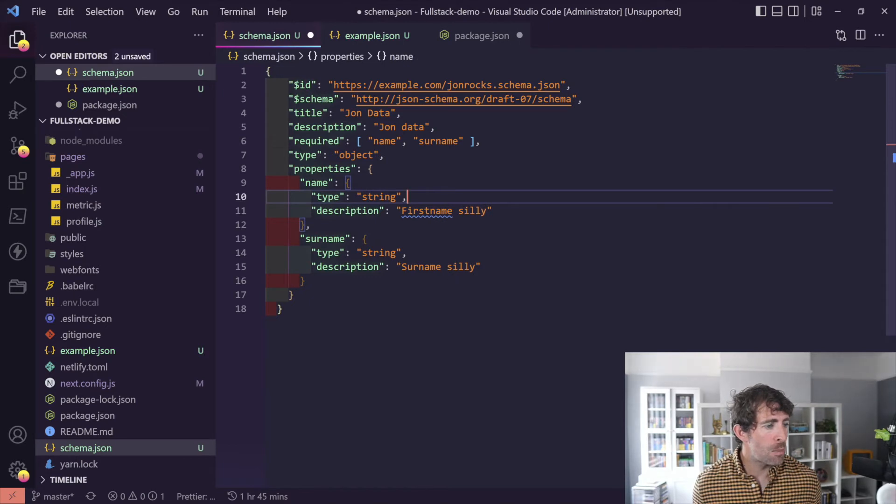
key("ctrl+s")
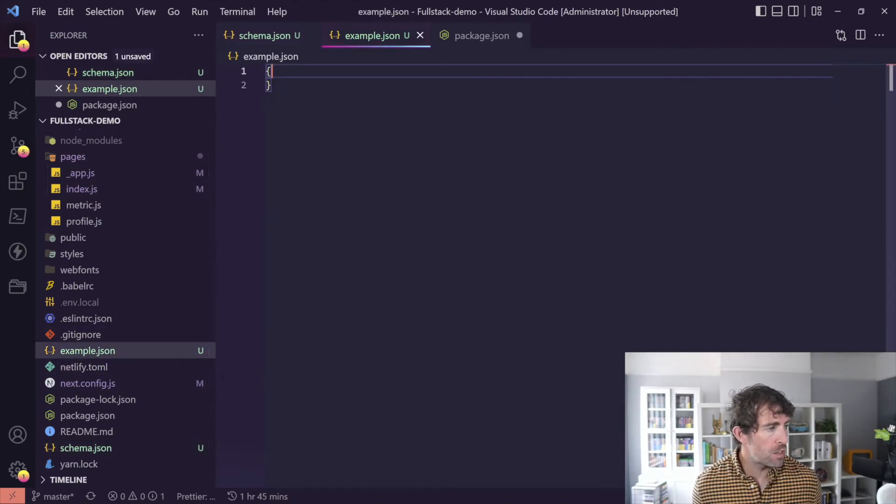
- Set example.json's $schema to schema.json, add the suggested name property, and save
key("Enter")
type("\"$")
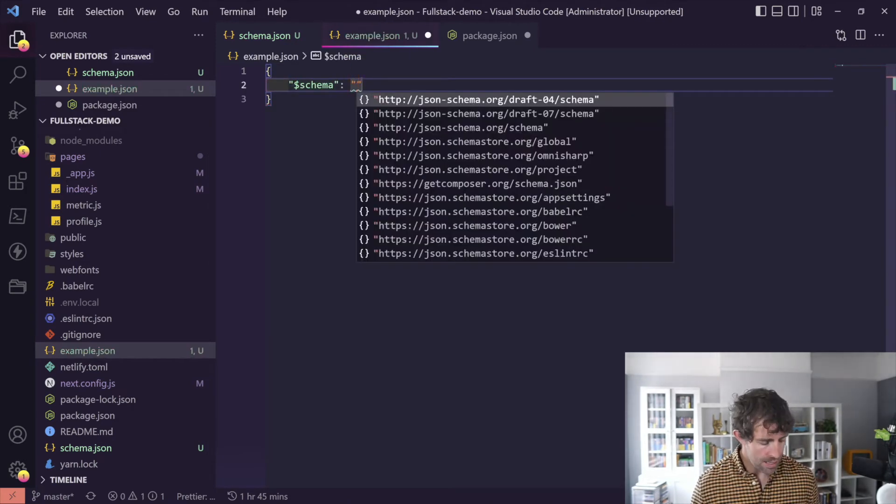
type("schema.j")
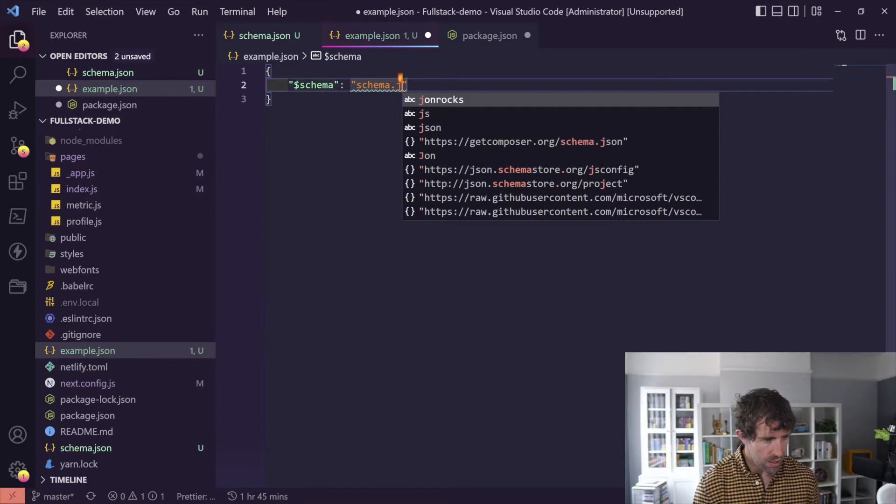
type("son\",")
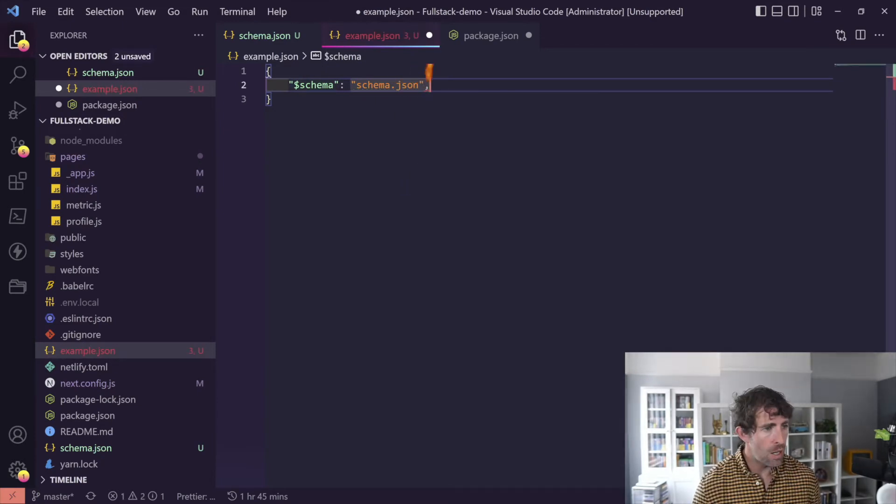
key("Enter")
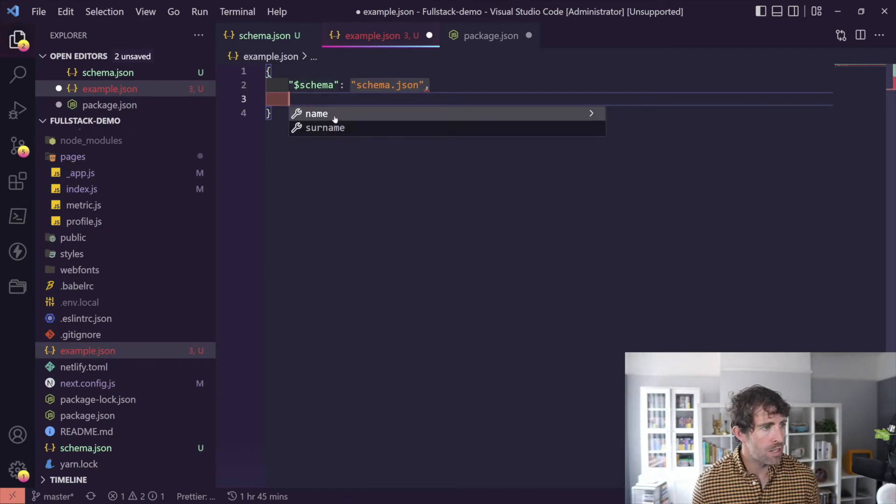
left_click(316, 112)
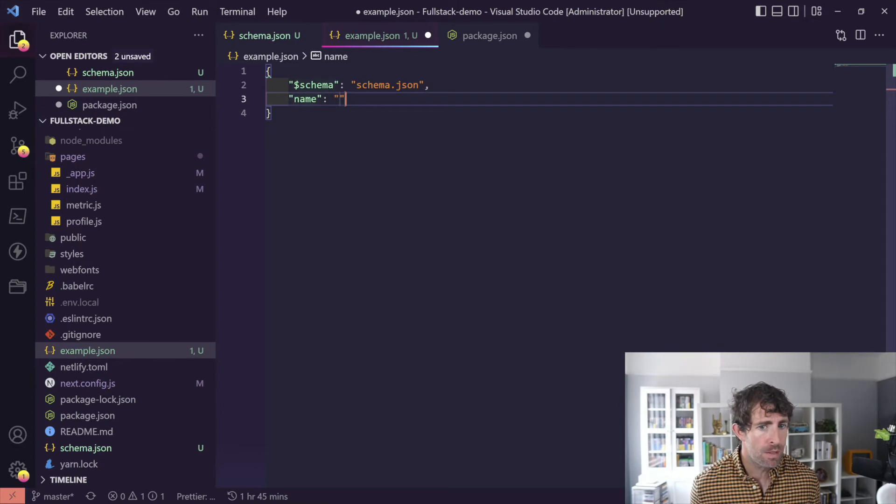
type(",")
key("Enter")
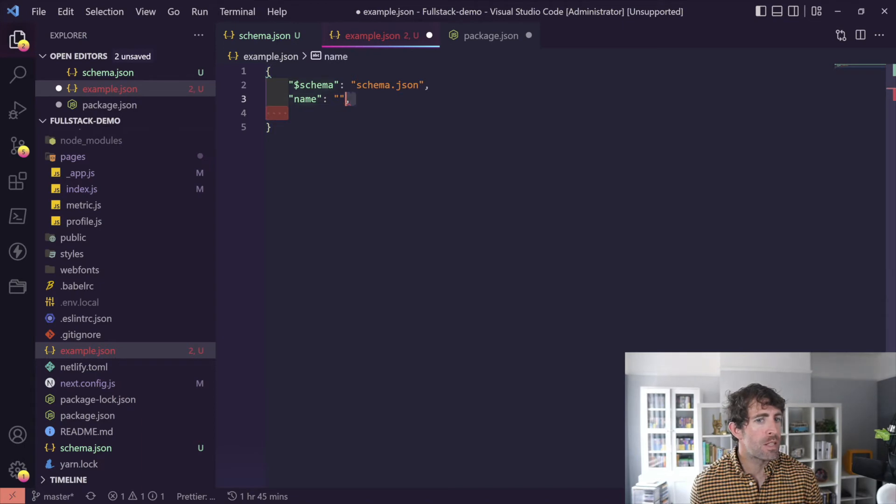
key("ctrl+s")
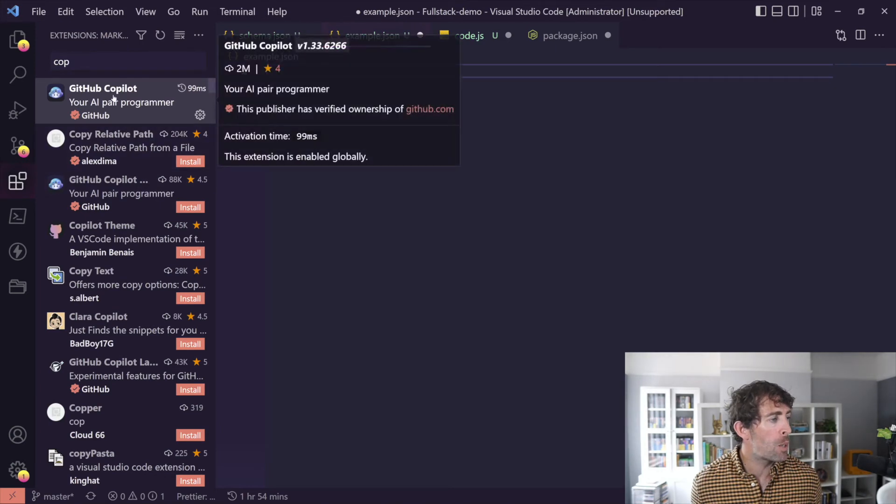
- Hide the Extensions list after checking GitHub Copilot, returning to the editor
left_click(17, 181)
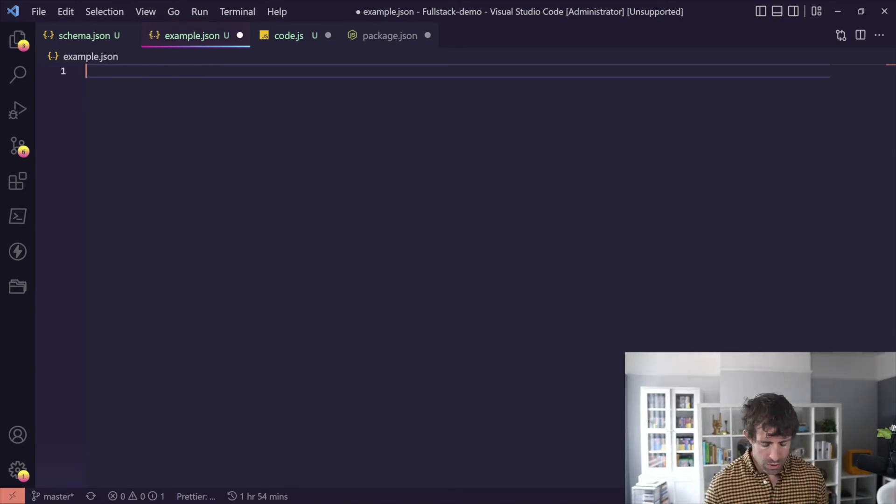
- Accept Copilot's address schema and mock address data, then begin a '// person' schema comment
type("//")
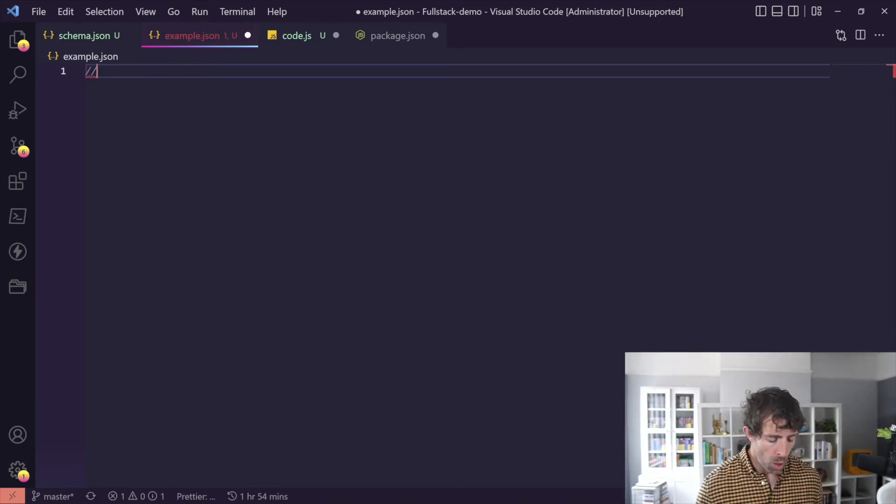
type("address json schema")
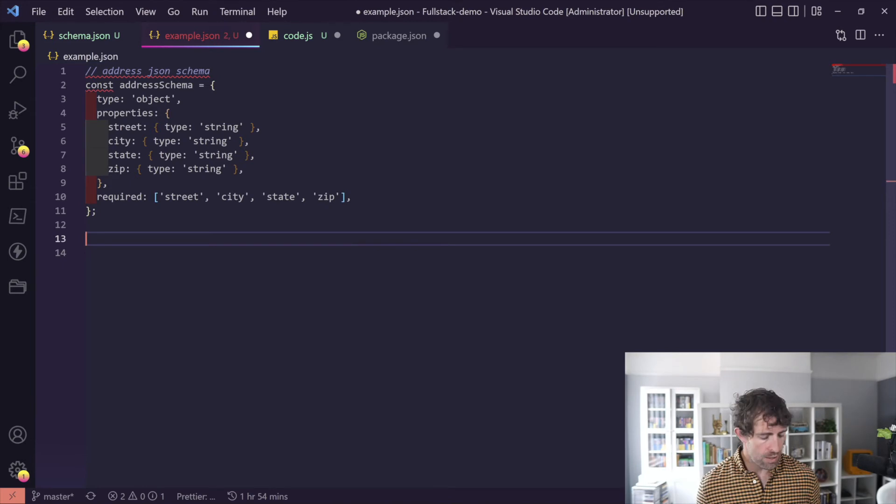
type("// mockjson")
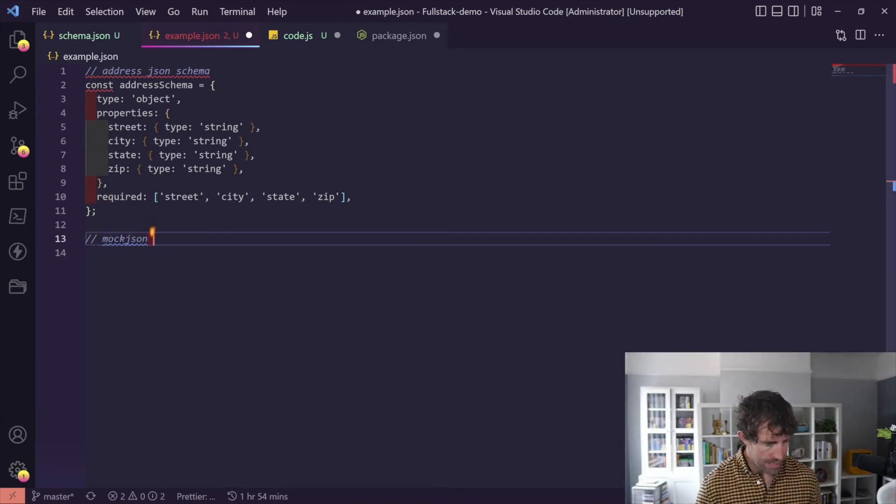
type("\" \"")
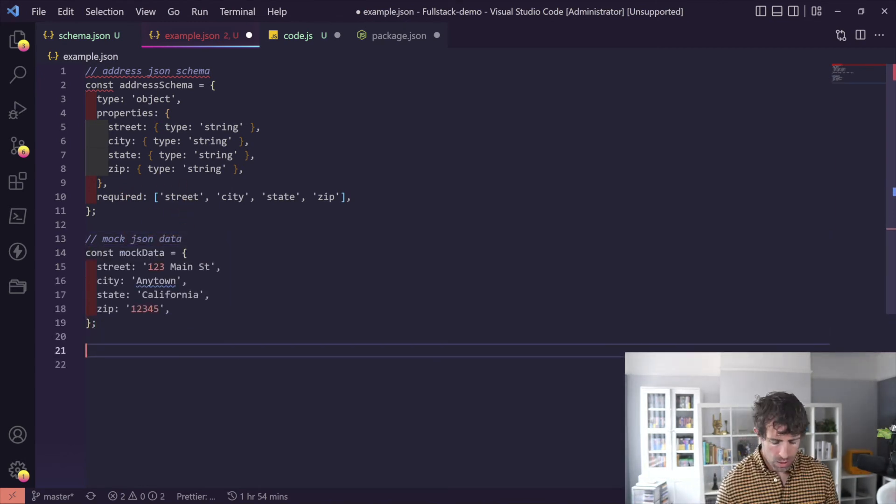
type("// person json schema")
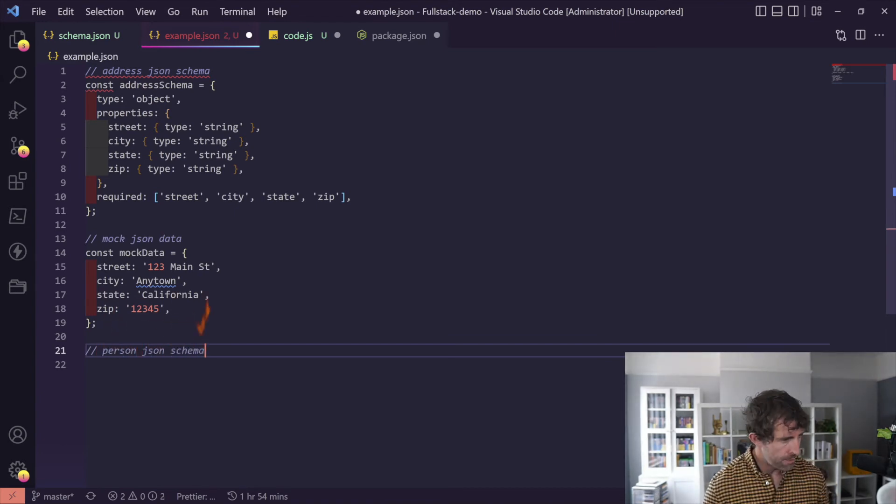
key("Enter")
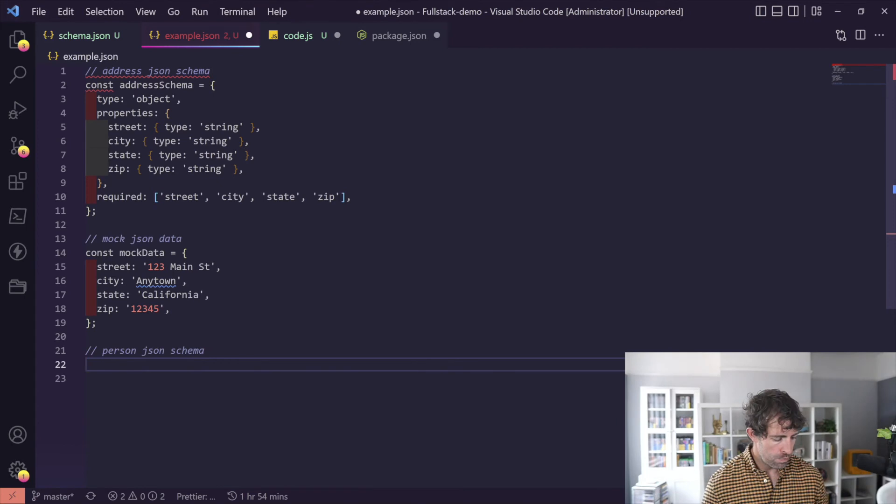